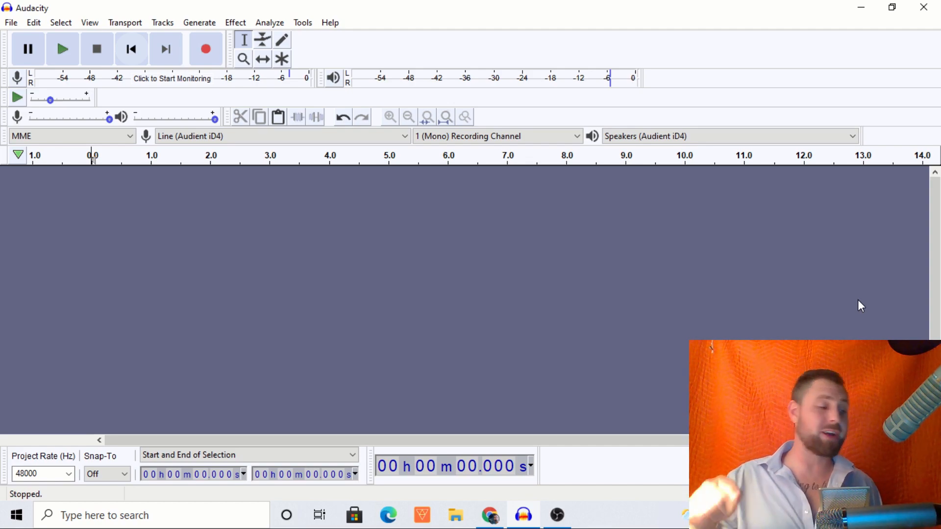
pyautogui.moveTo(631, 259)
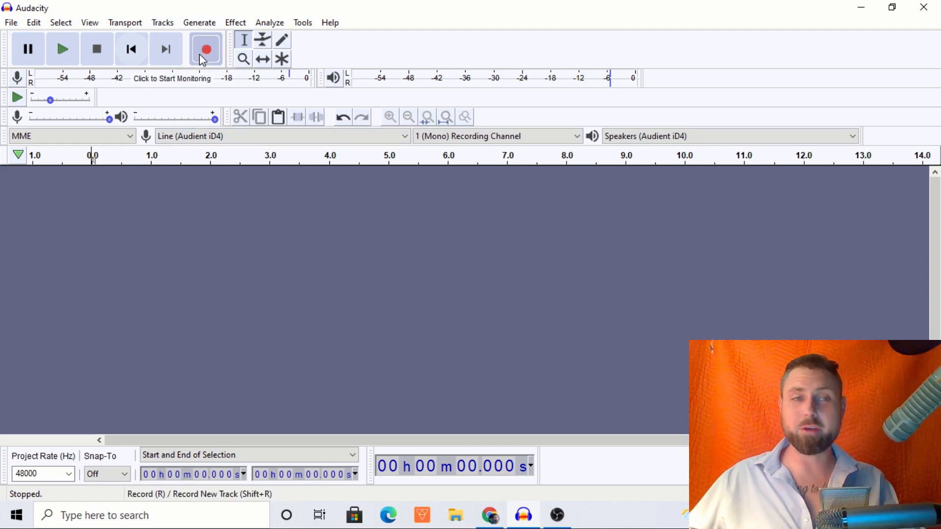
# - Record the first ~20-second speech take at a healthy mic level, then stop
pyautogui.click(205, 49)
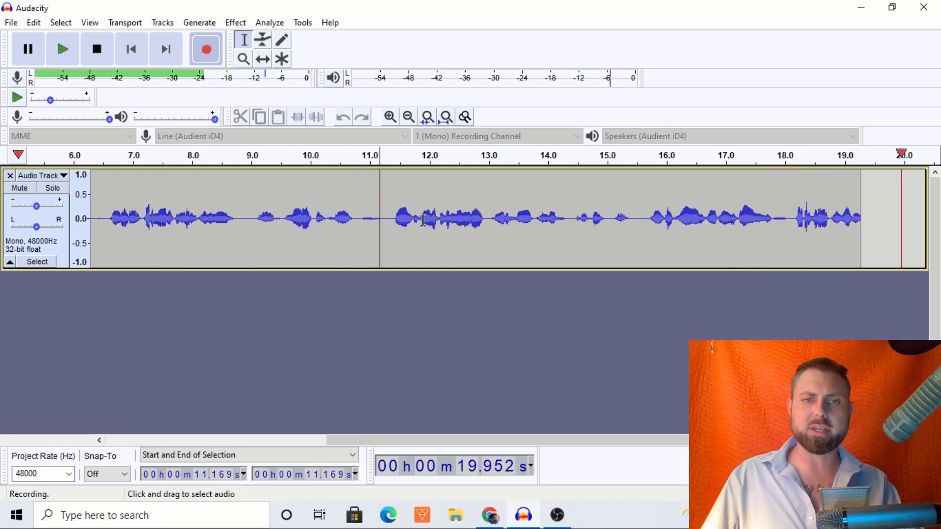
pyautogui.click(96, 48)
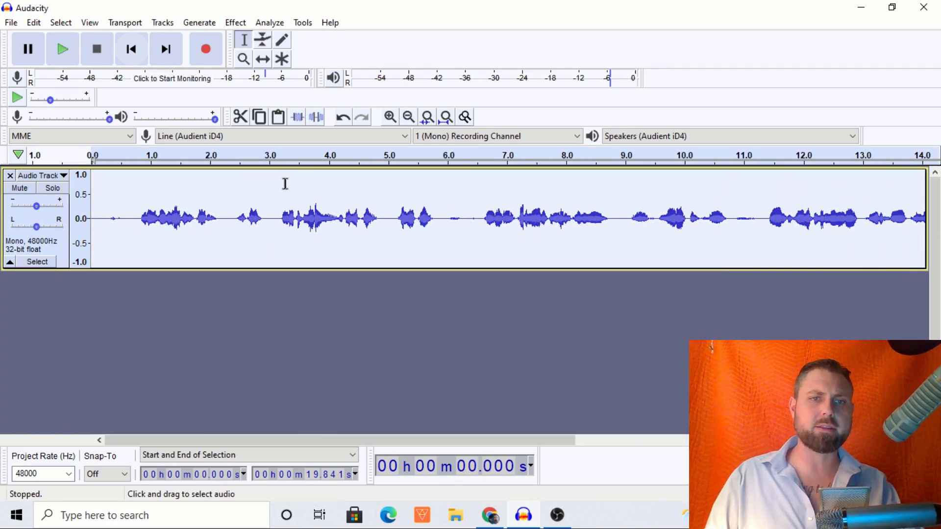
pyautogui.moveTo(104, 232)
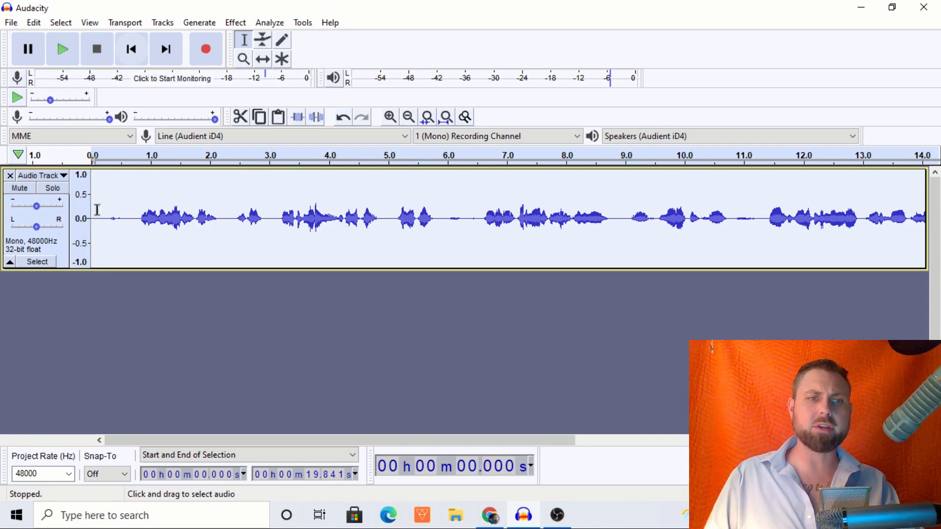
pyautogui.moveTo(99, 209)
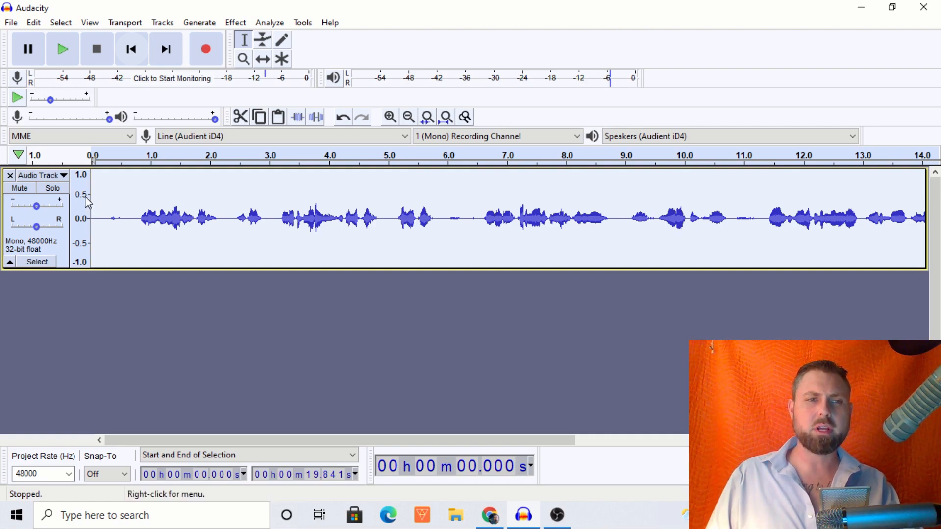
pyautogui.moveTo(74, 227)
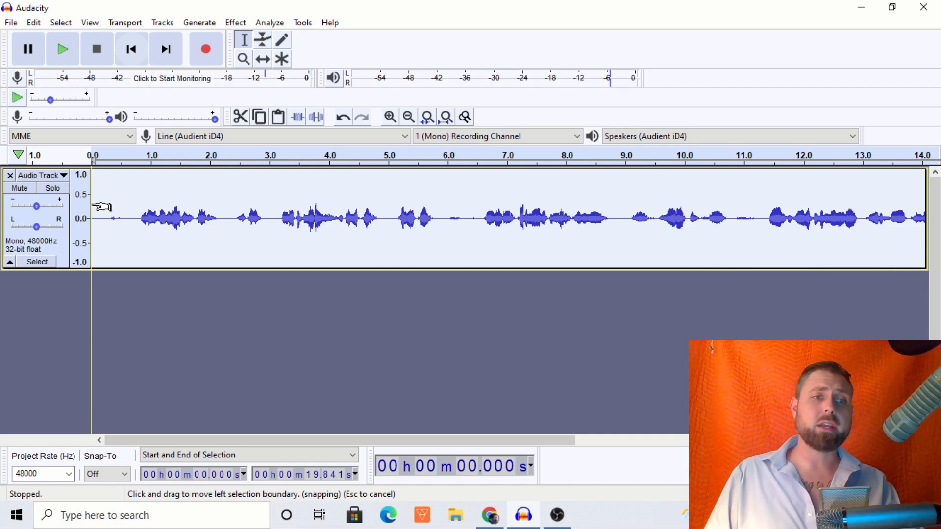
pyautogui.moveTo(94, 202)
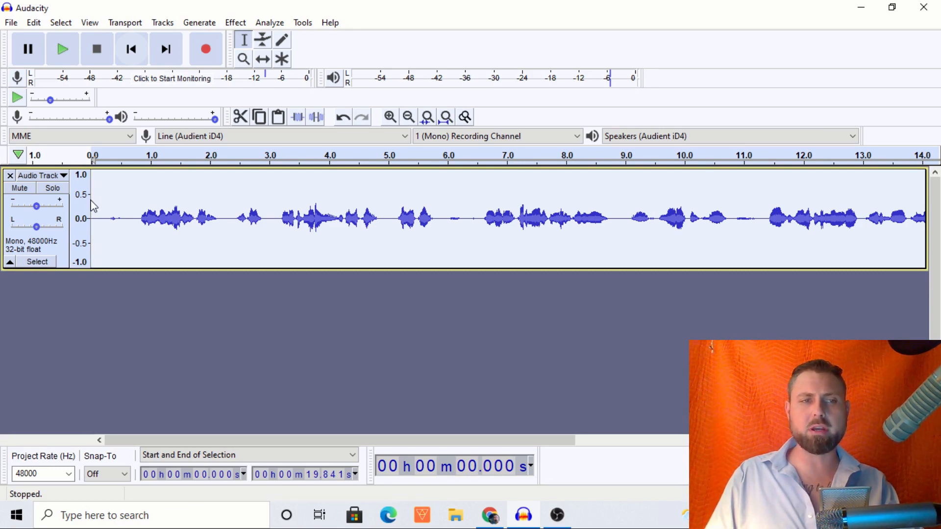
pyautogui.moveTo(91, 202)
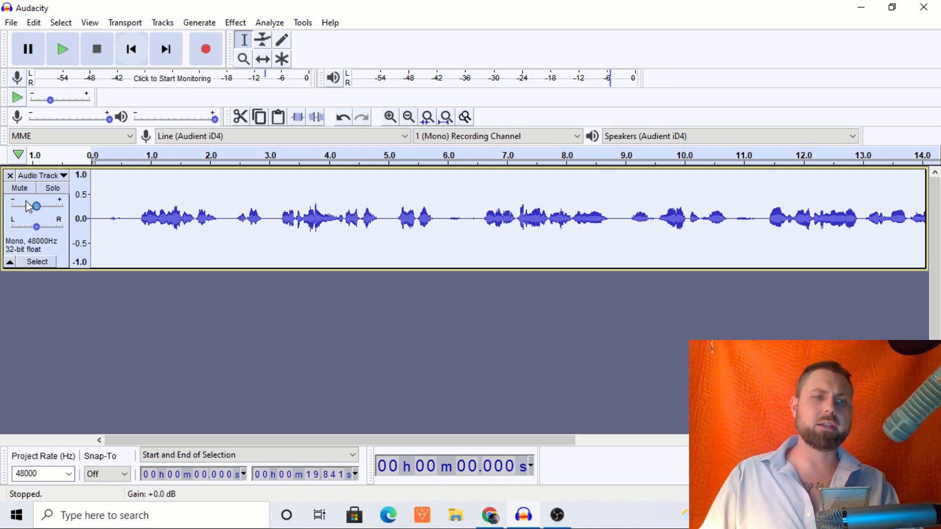
pyautogui.moveTo(19, 188)
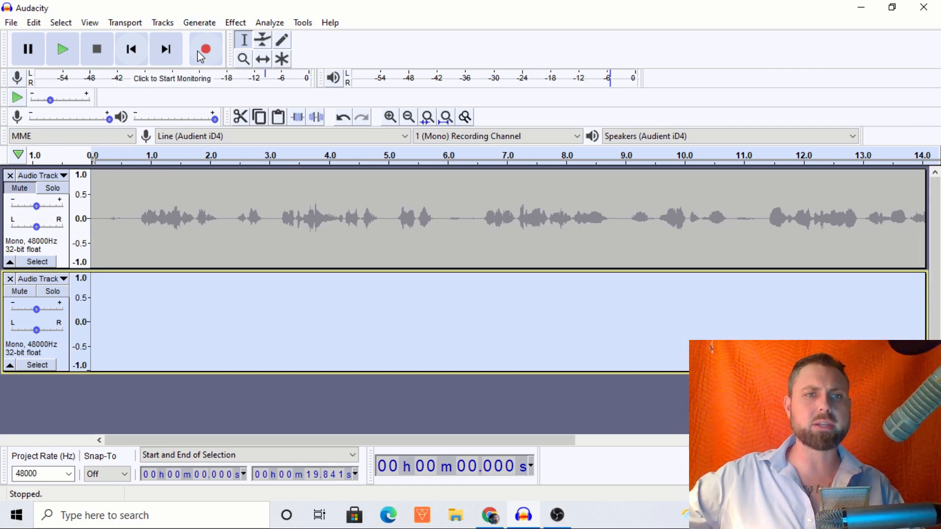
# - Record the too-quiet second take in two passes, stopping and resuming, about 33 seconds total
pyautogui.click(205, 49)
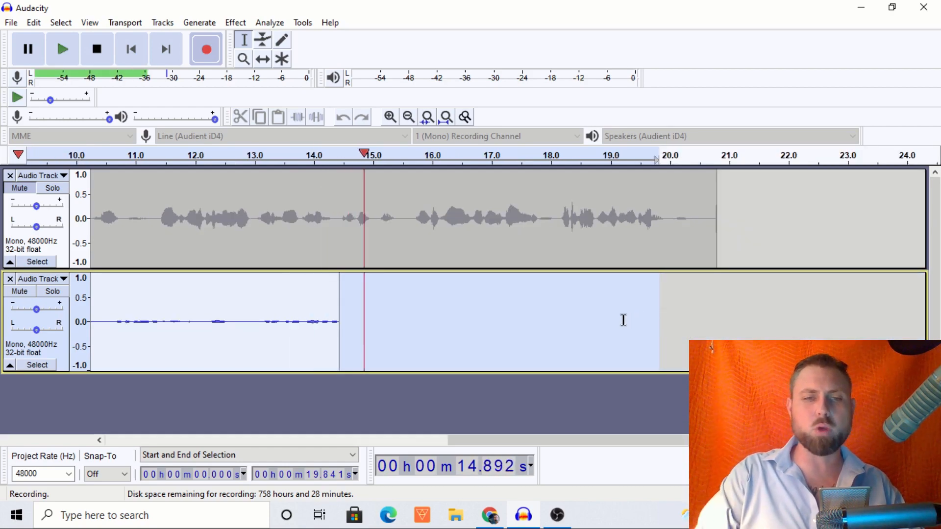
pyautogui.click(97, 48)
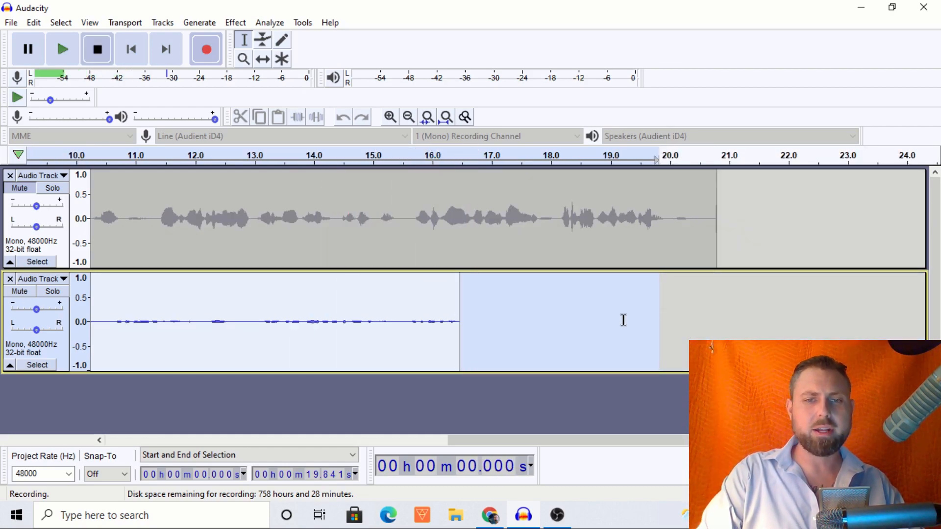
pyautogui.click(97, 48)
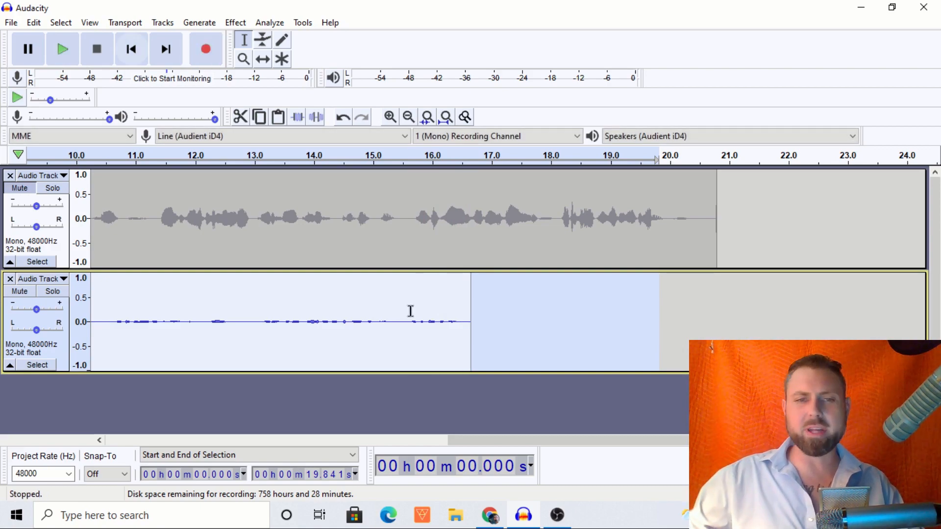
pyautogui.click(206, 48)
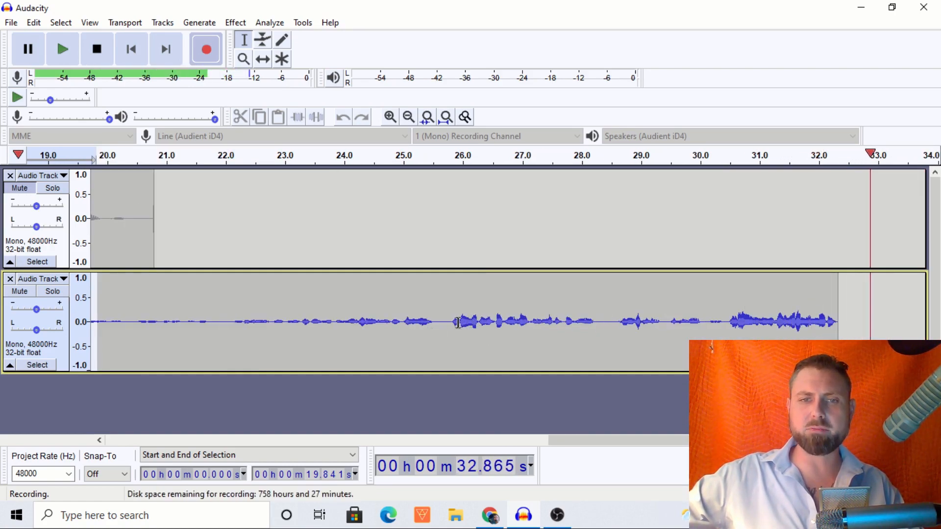
pyautogui.click(96, 49)
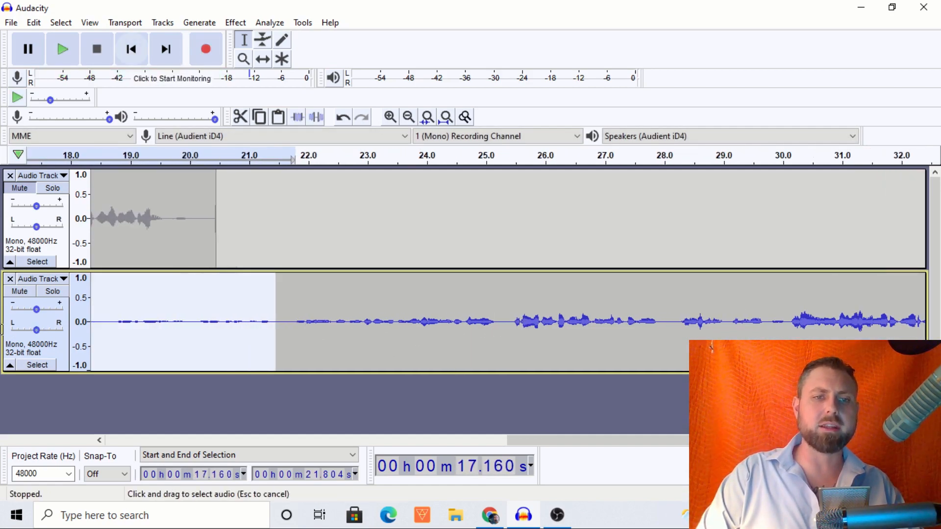
# - Mute the quiet second take so only the original remains audible
pyautogui.click(376, 321)
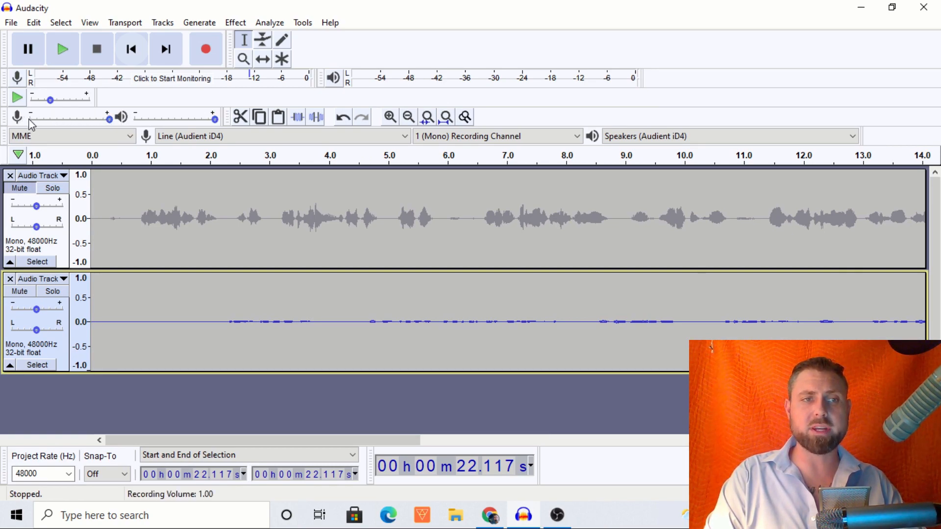
pyautogui.moveTo(108, 118)
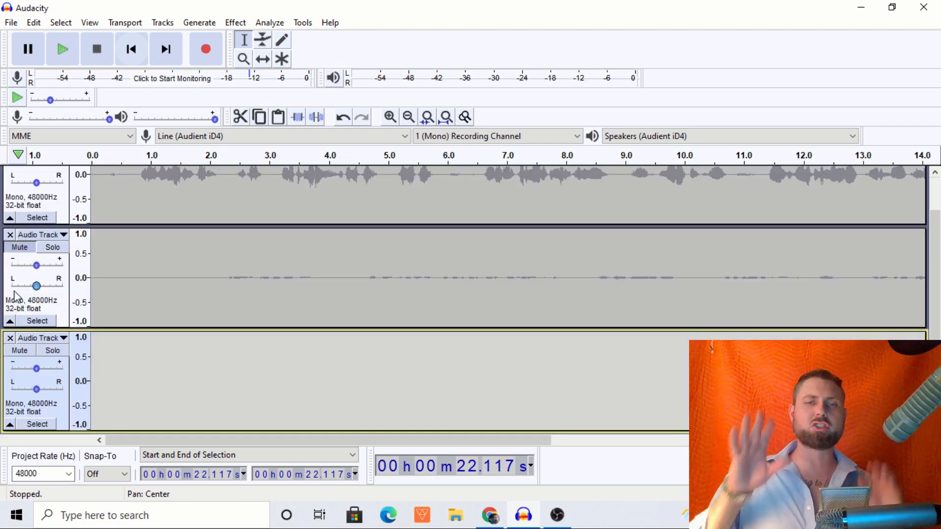
pyautogui.moveTo(35, 286)
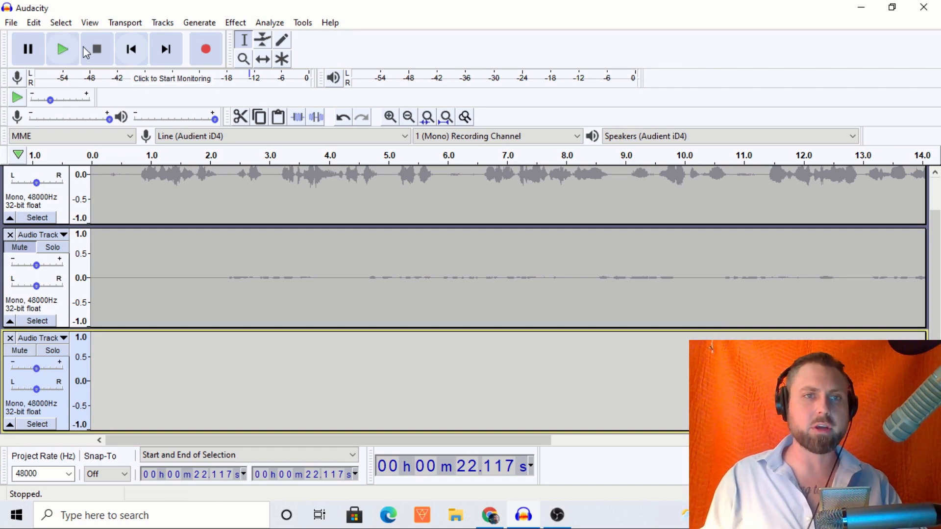
pyautogui.moveTo(206, 49)
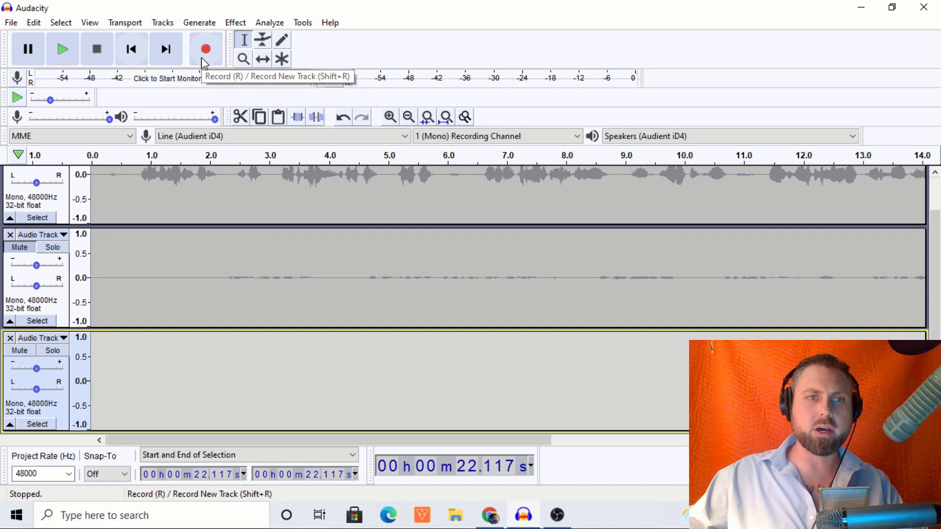
# - Start recording the overly loud, high-gain take from the start of the third track
pyautogui.click(206, 49)
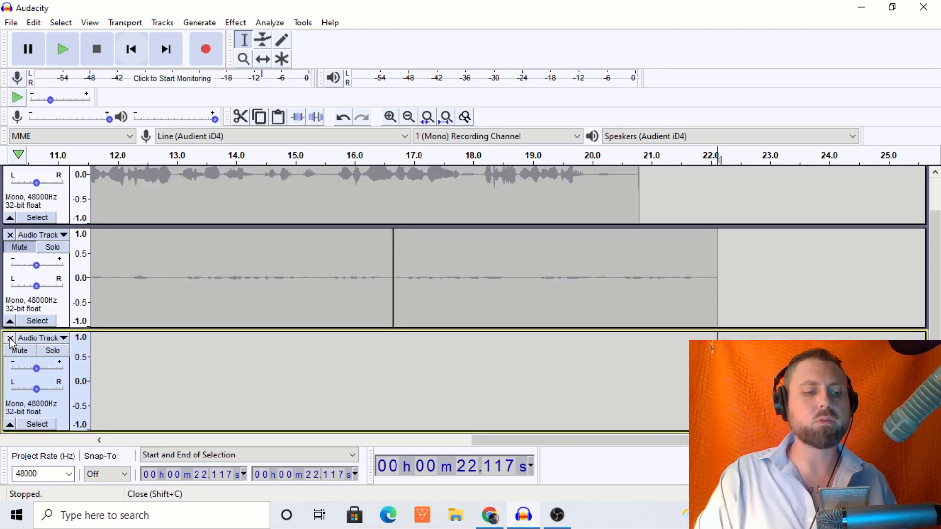
pyautogui.click(279, 406)
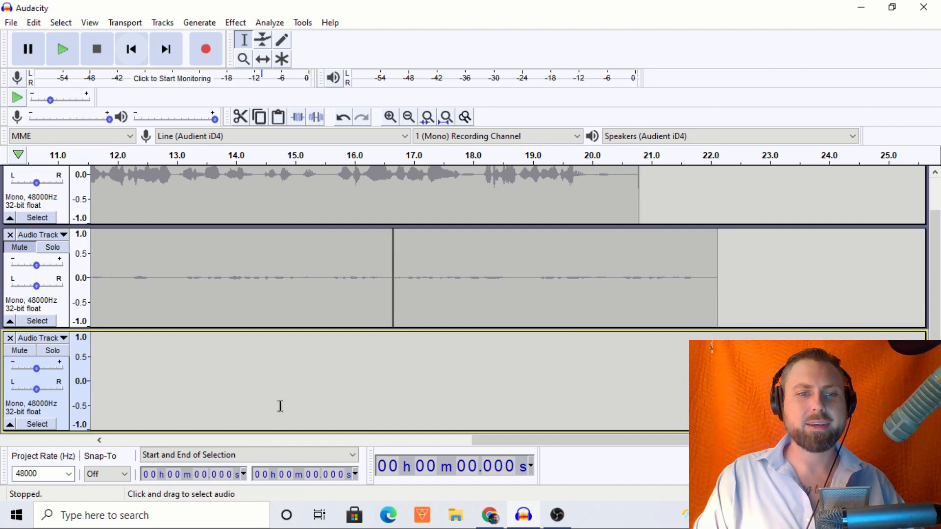
pyautogui.click(206, 49)
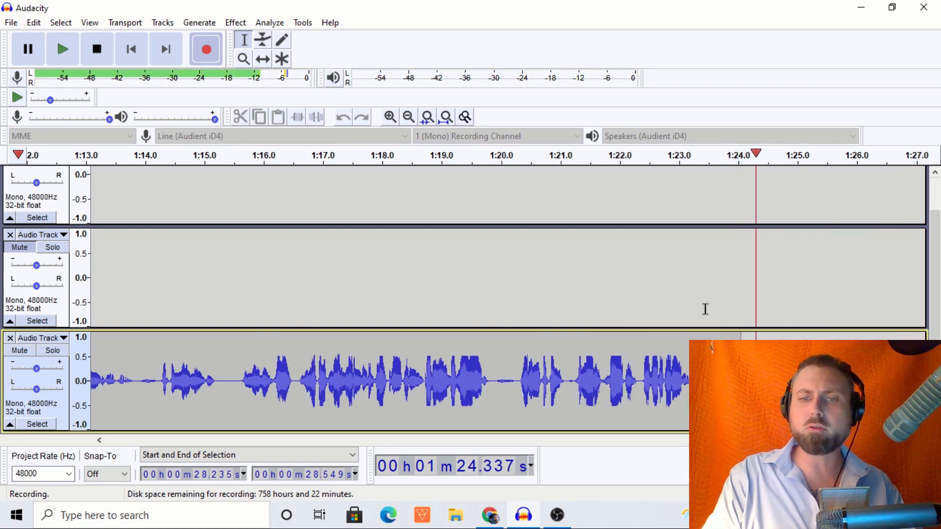
# - Stop the loud take and solo the first, healthy-level track
pyautogui.click(96, 49)
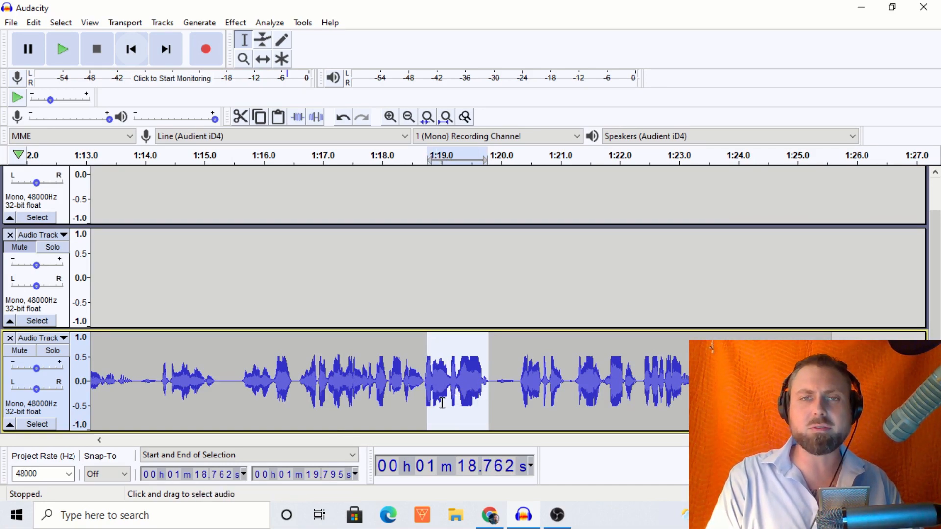
pyautogui.moveTo(483, 381)
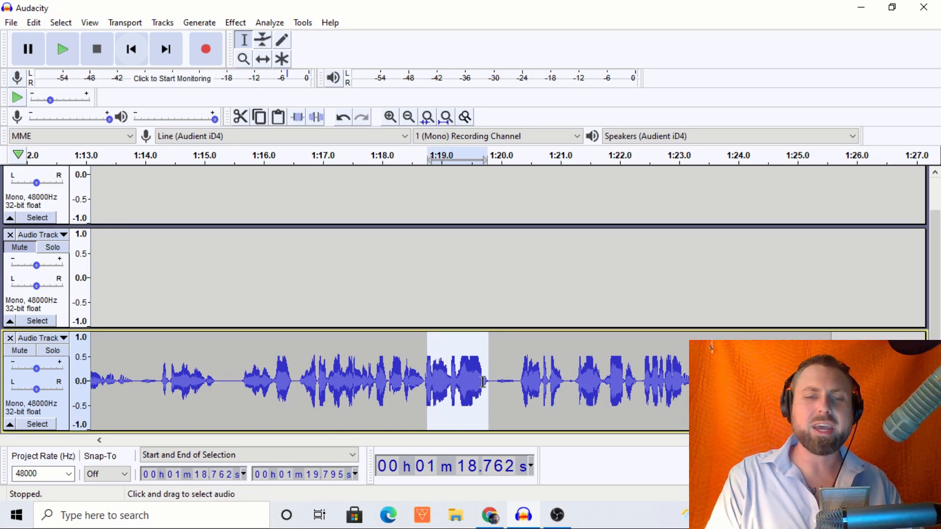
pyautogui.click(415, 382)
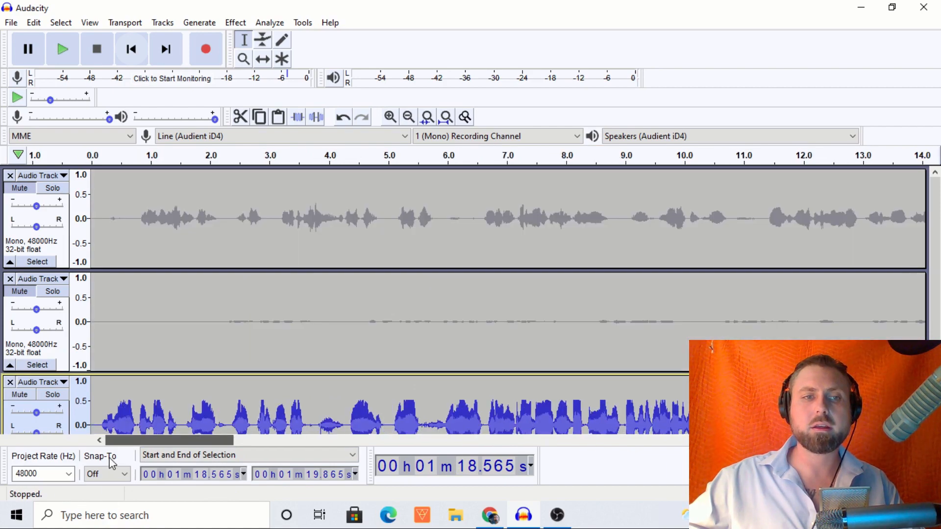
pyautogui.click(179, 218)
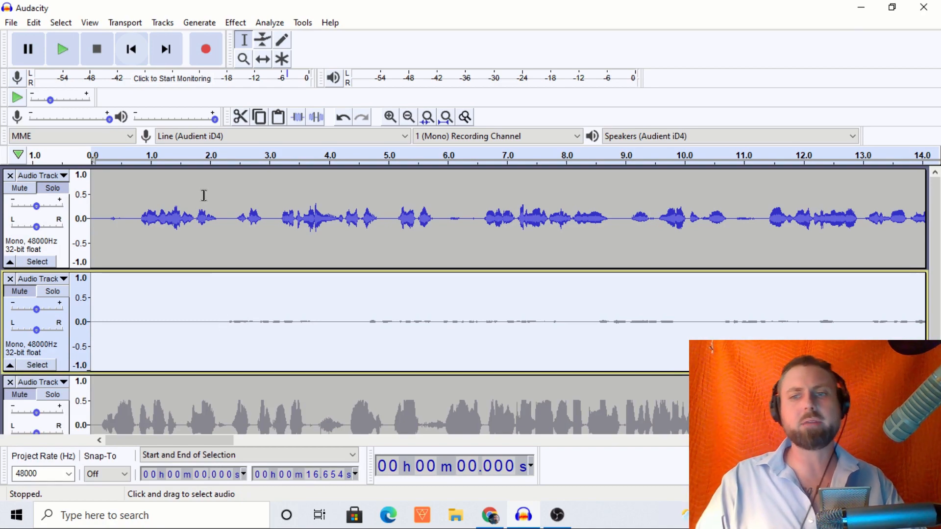
# - Amplify the quiet middle take by about 31 dB, then ease it back by -3.7 dB
pyautogui.click(235, 22)
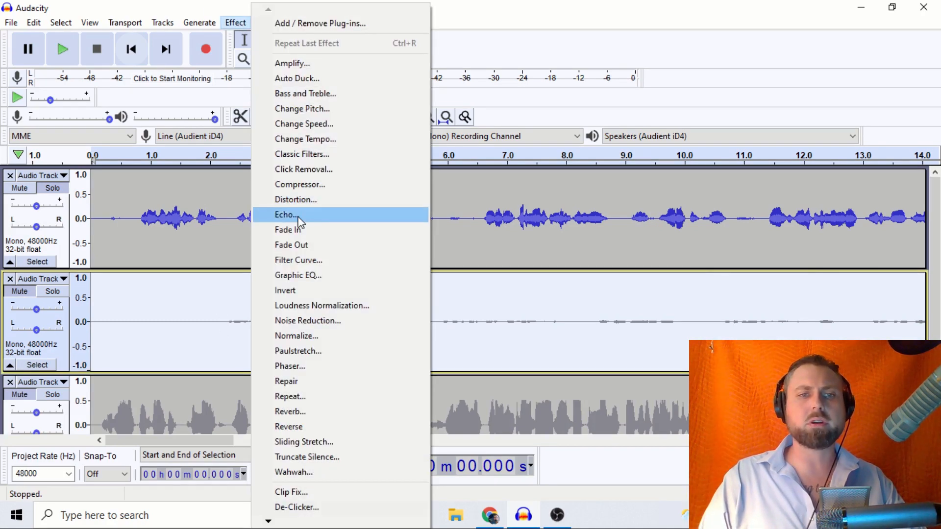
pyautogui.moveTo(317, 223)
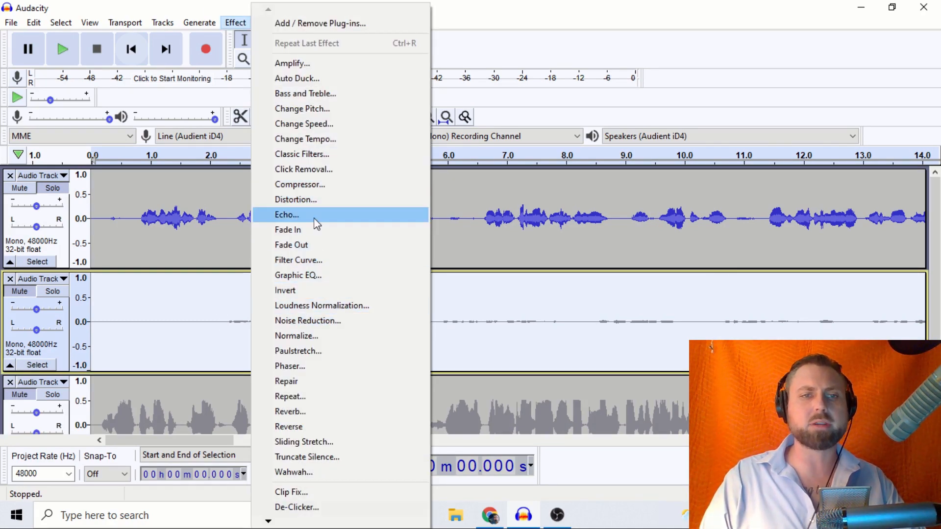
pyautogui.moveTo(297, 78)
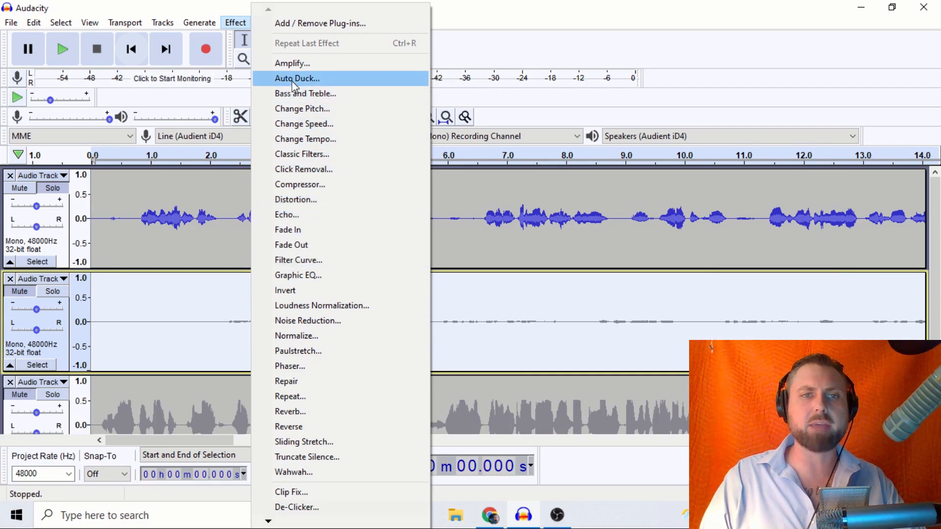
pyautogui.moveTo(292, 63)
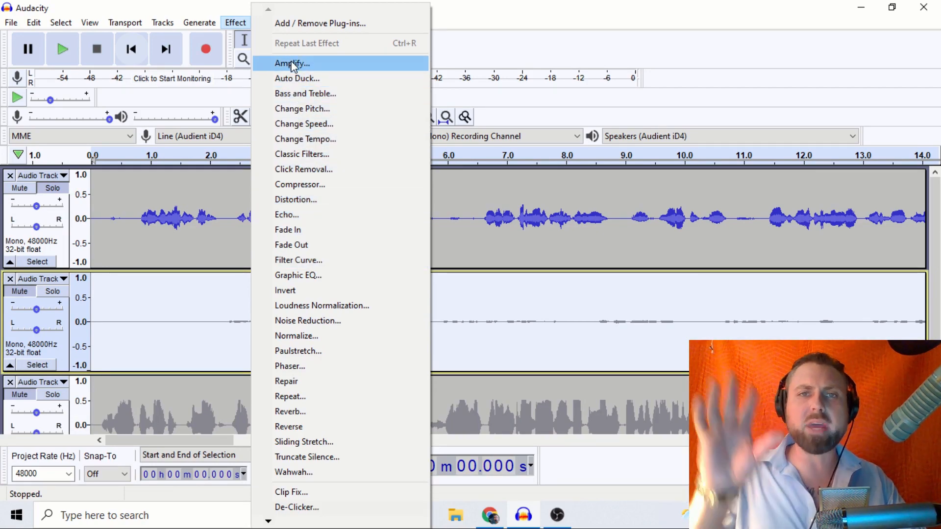
pyautogui.moveTo(336, 134)
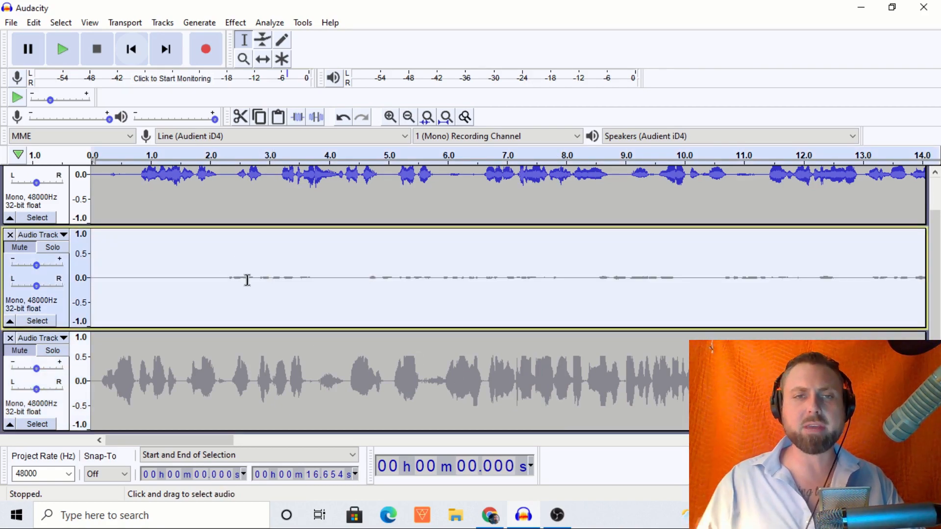
pyautogui.click(234, 22)
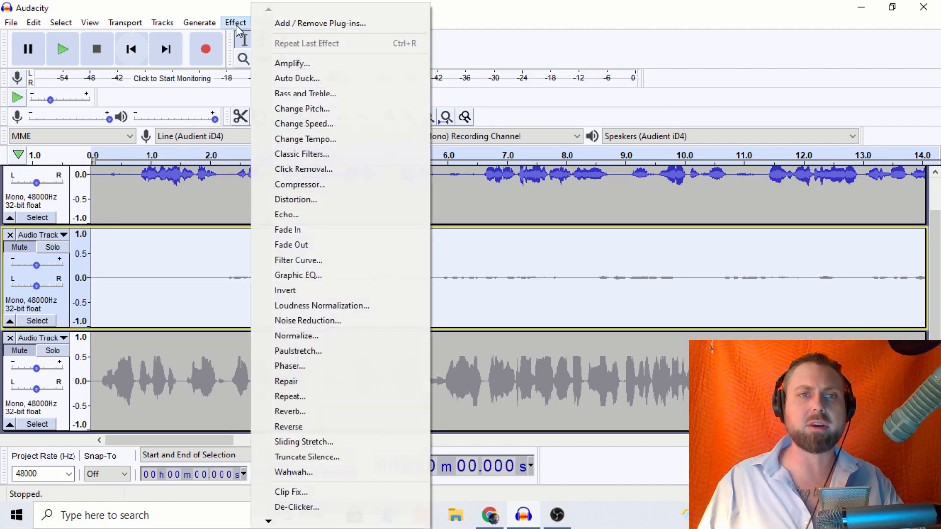
pyautogui.click(292, 63)
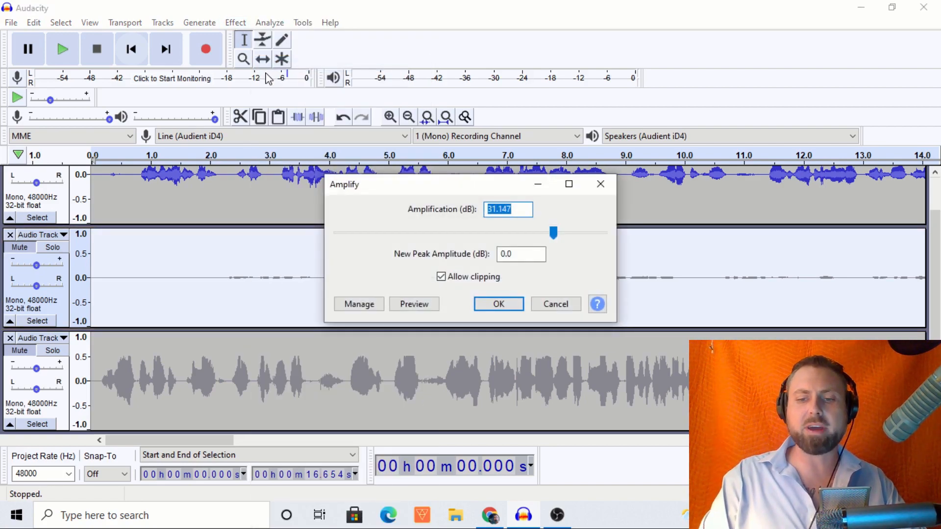
pyautogui.click(497, 304)
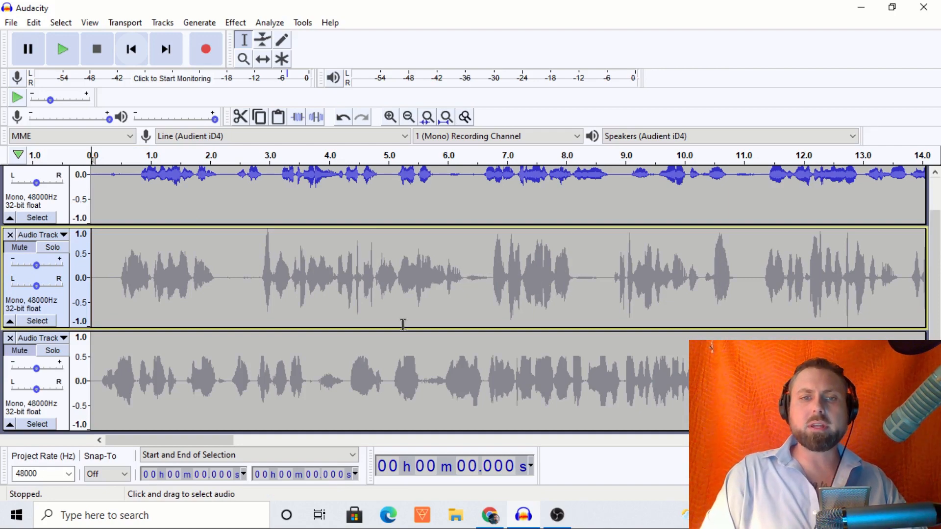
pyautogui.moveTo(192, 367)
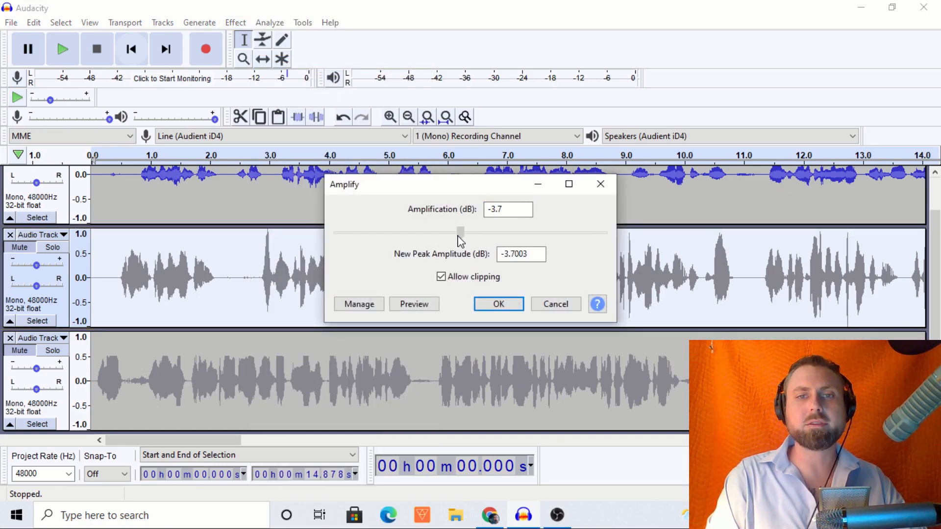
pyautogui.click(497, 304)
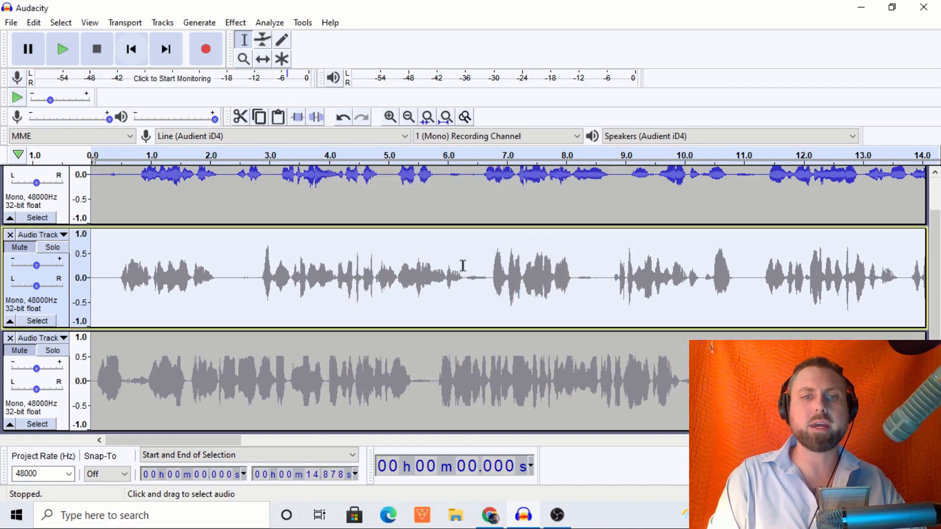
pyautogui.moveTo(126, 294)
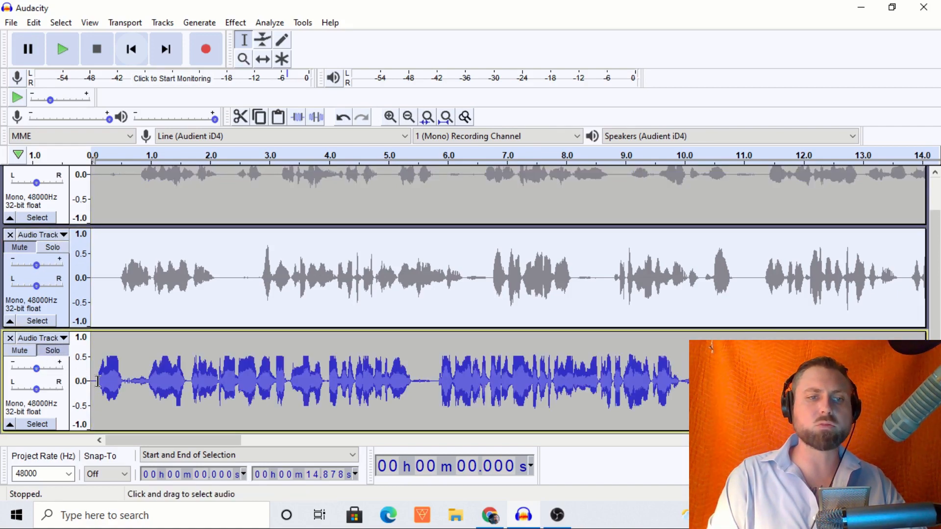
# - Play back the soloed clipping take and stop it
pyautogui.click(62, 48)
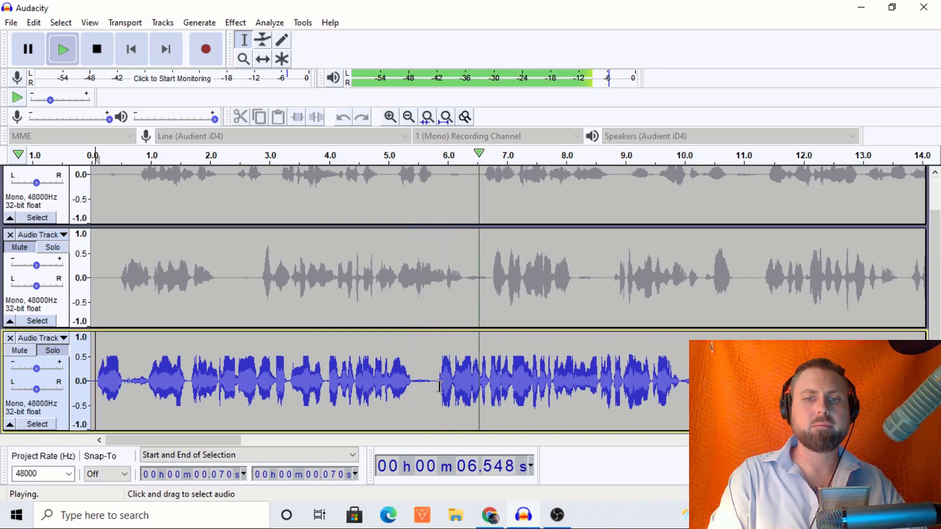
pyautogui.click(97, 49)
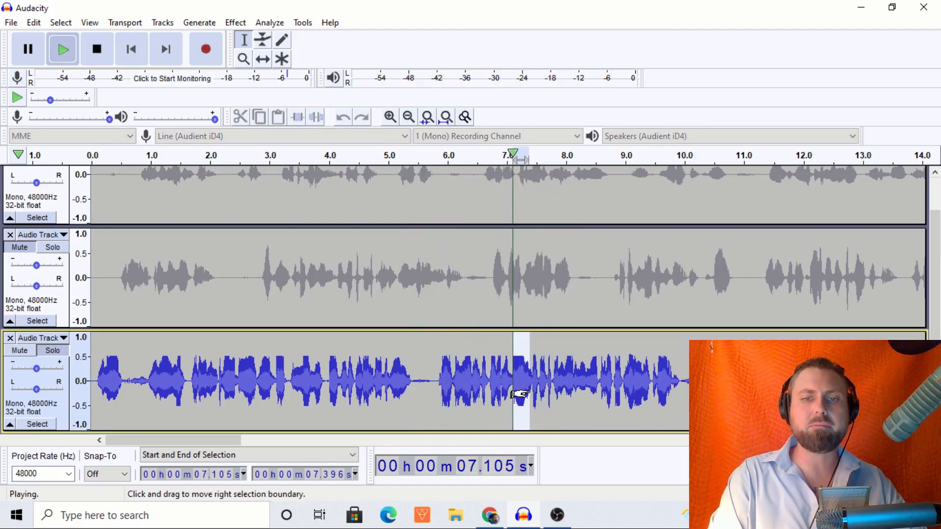
pyautogui.click(97, 49)
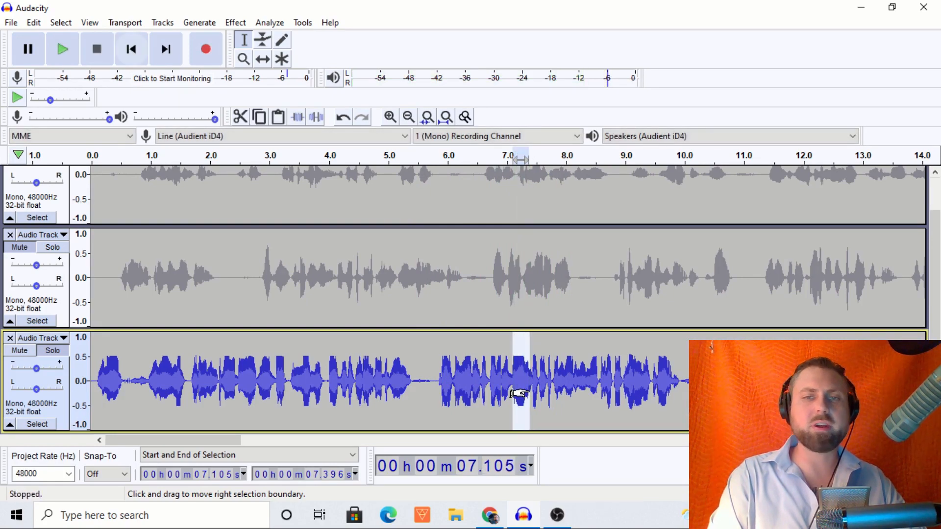
pyautogui.moveTo(588, 384)
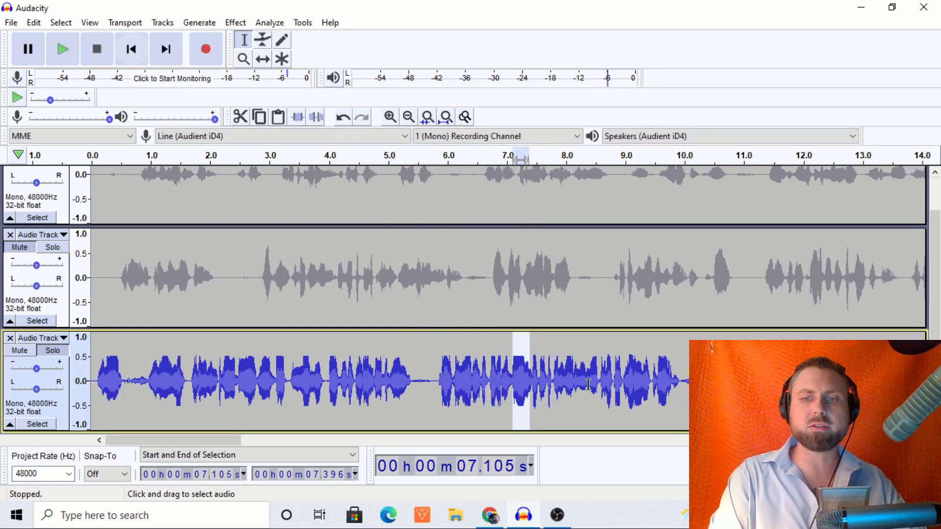
# - Solo and play the boosted middle take from nine seconds in, then re-solo the clipping bottom take
pyautogui.click(625, 381)
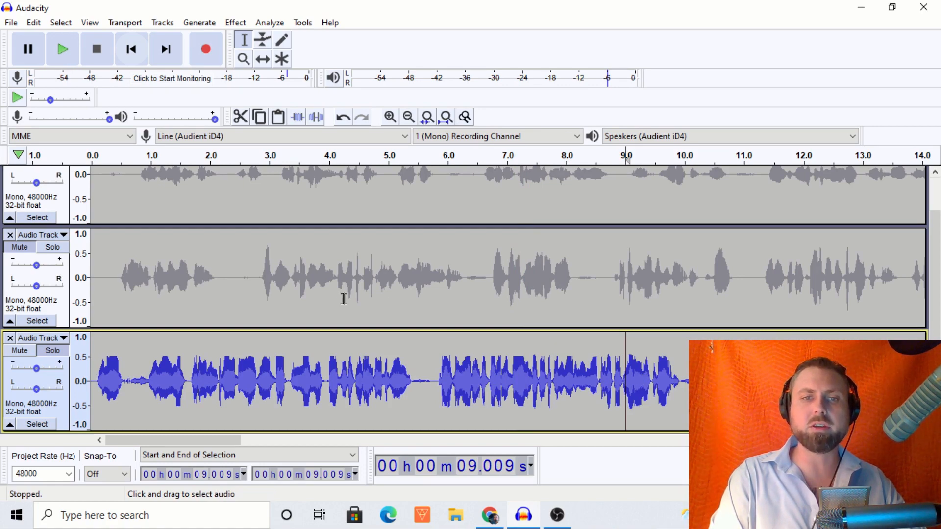
pyautogui.click(126, 276)
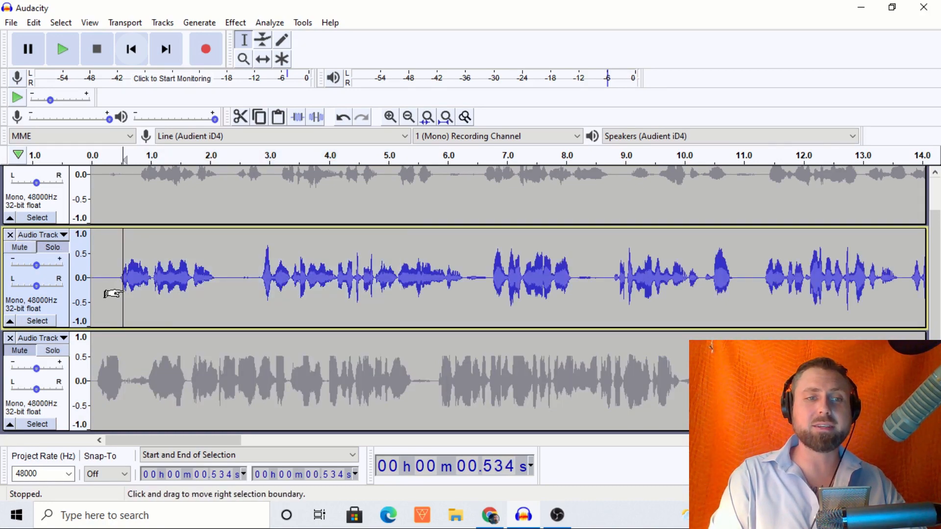
pyautogui.click(62, 48)
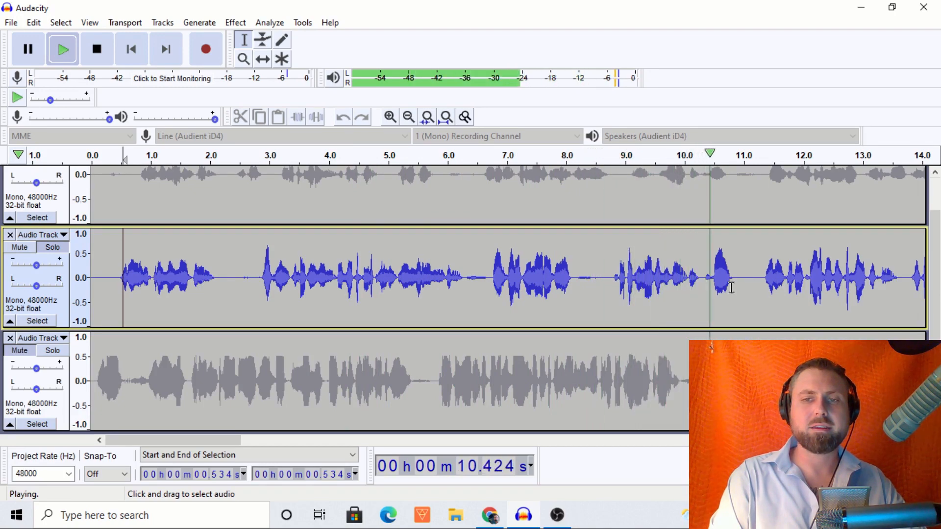
pyautogui.click(96, 49)
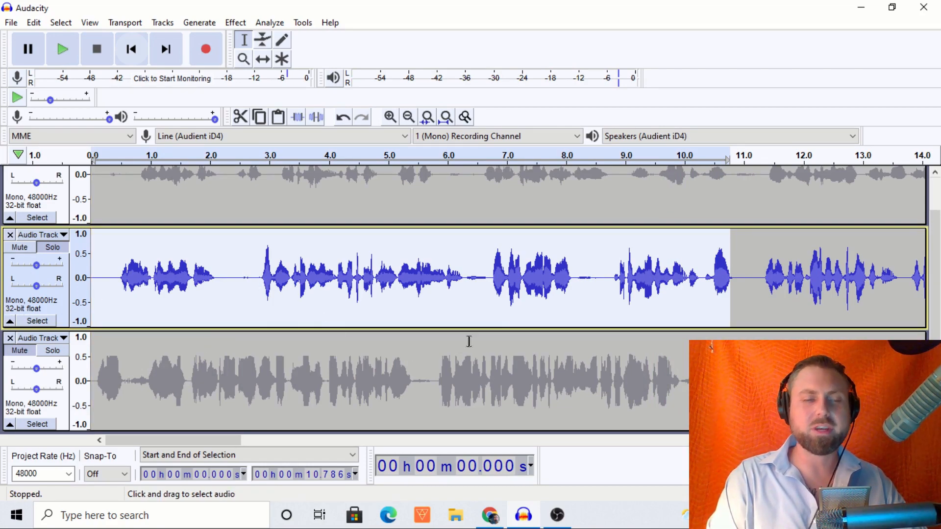
pyautogui.moveTo(423, 396)
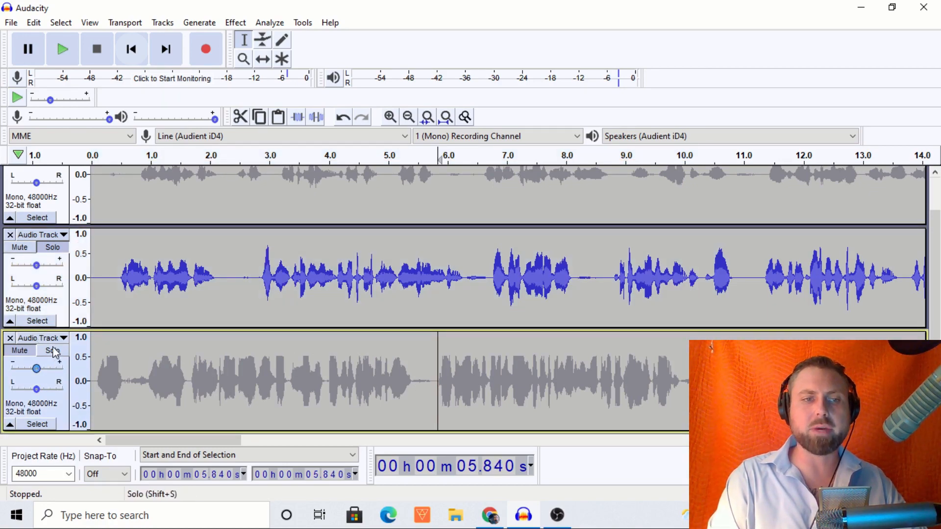
pyautogui.click(52, 351)
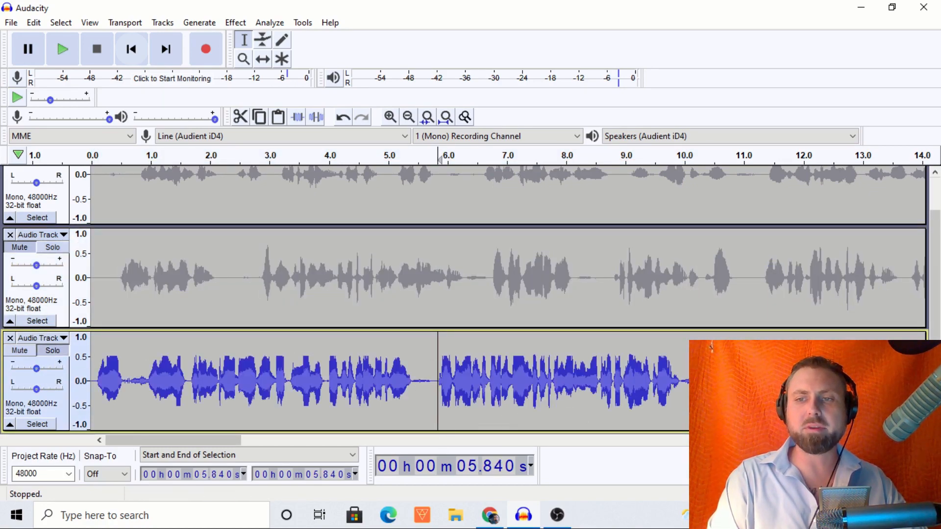
# - Select the clipped audio in the bottom track for deletion
pyautogui.click(62, 49)
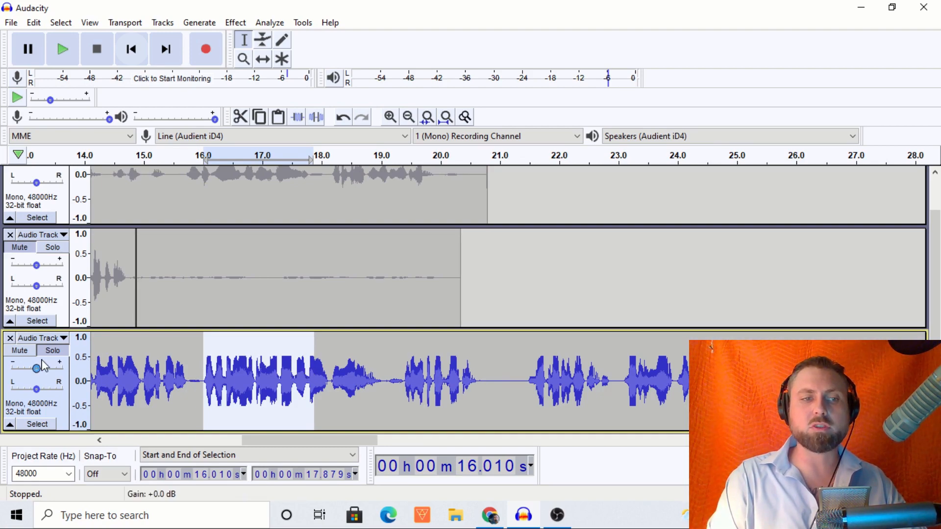
pyautogui.moveTo(404, 351)
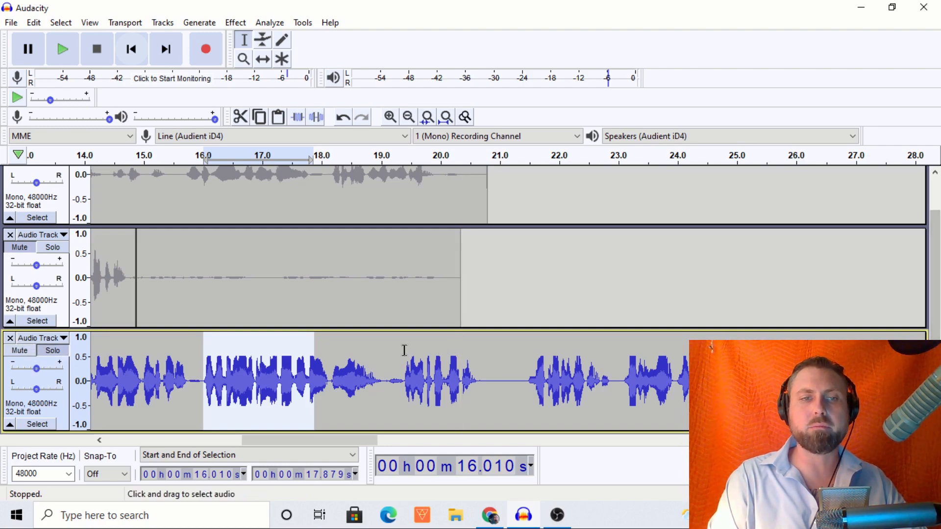
pyautogui.moveTo(35, 368)
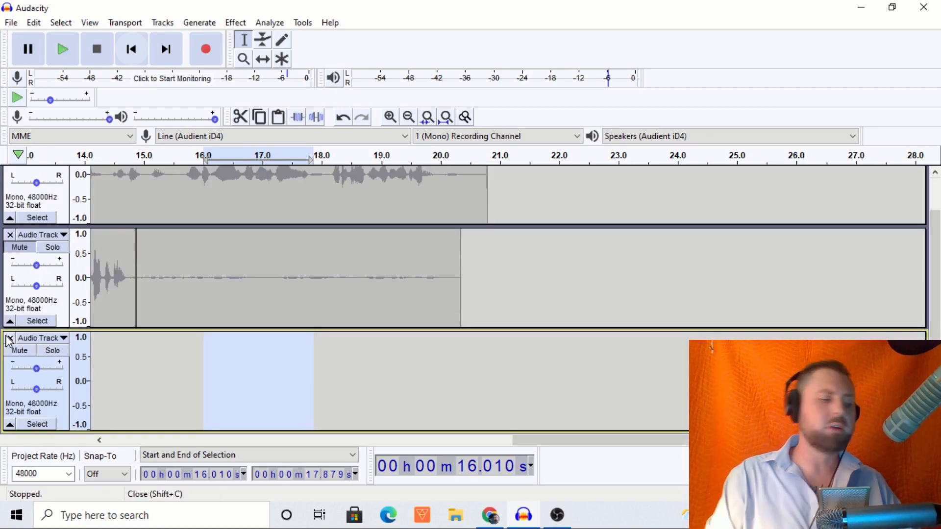
# - Record a fresh moderate-level replacement take from the start of the emptied bottom track, then stop
pyautogui.click(137, 381)
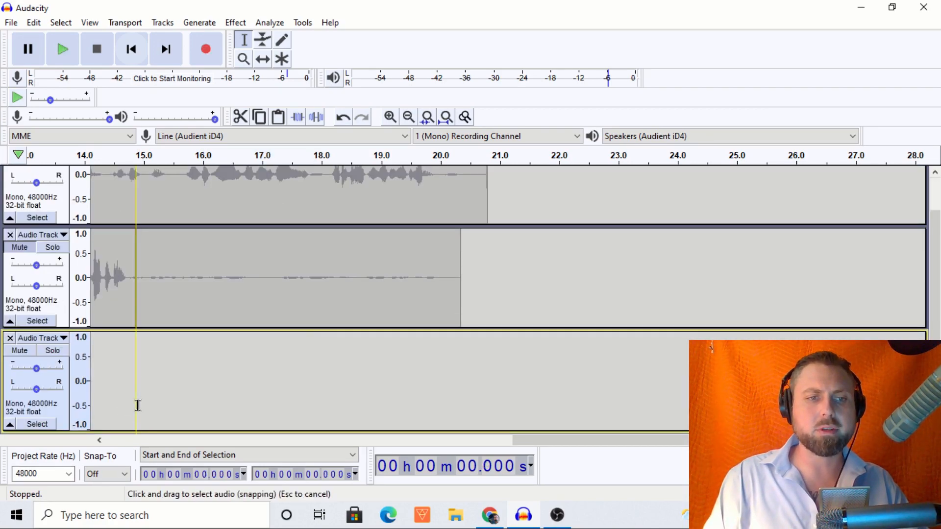
pyautogui.moveTo(206, 49)
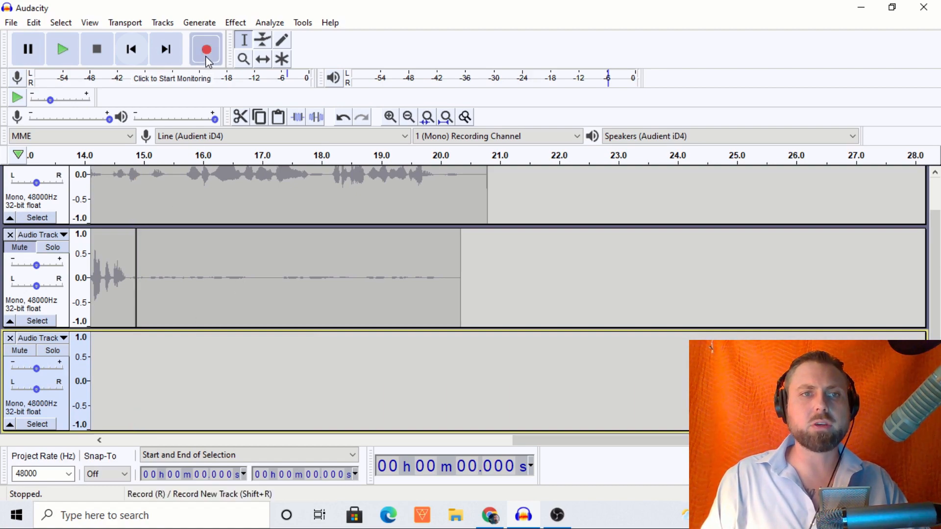
pyautogui.click(206, 49)
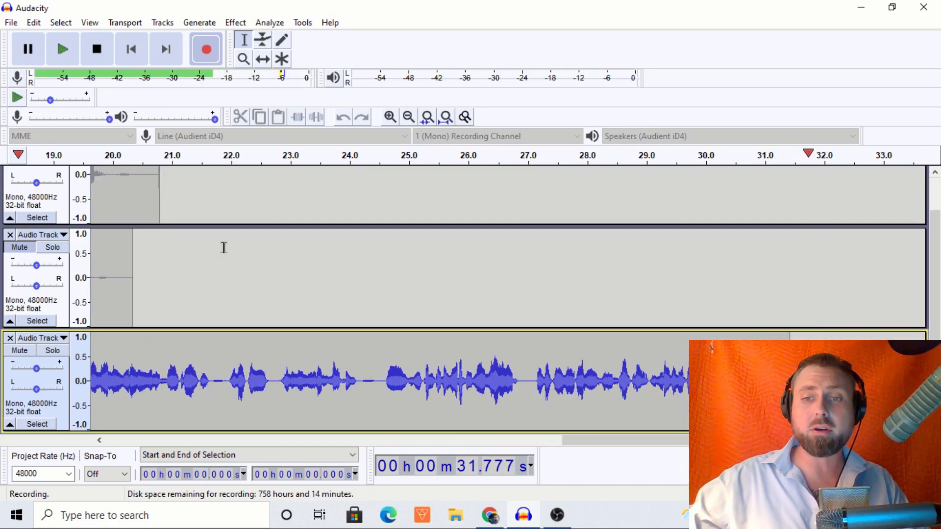
pyautogui.click(96, 49)
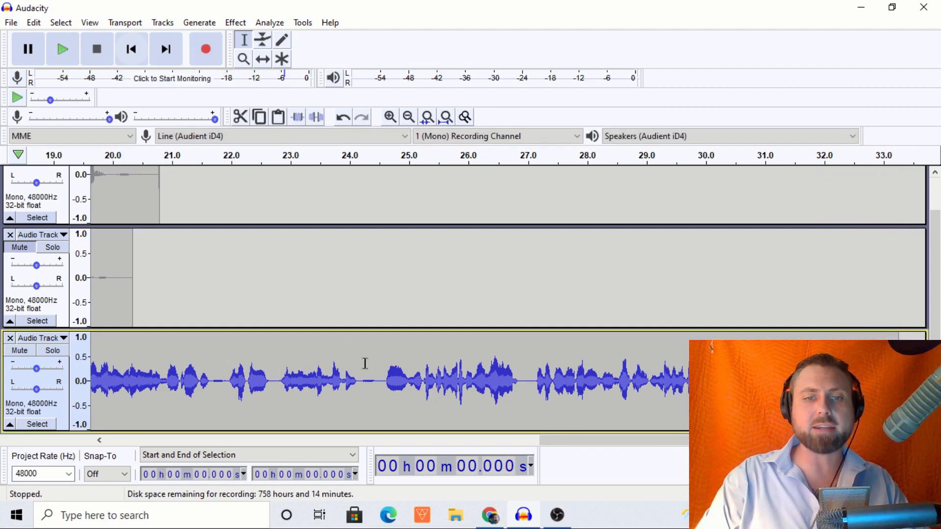
pyautogui.moveTo(354, 400)
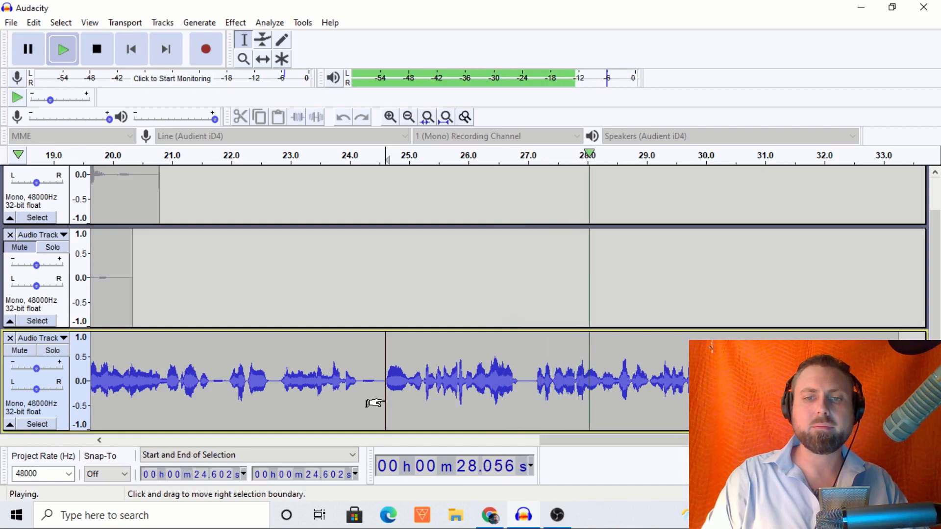
pyautogui.click(96, 49)
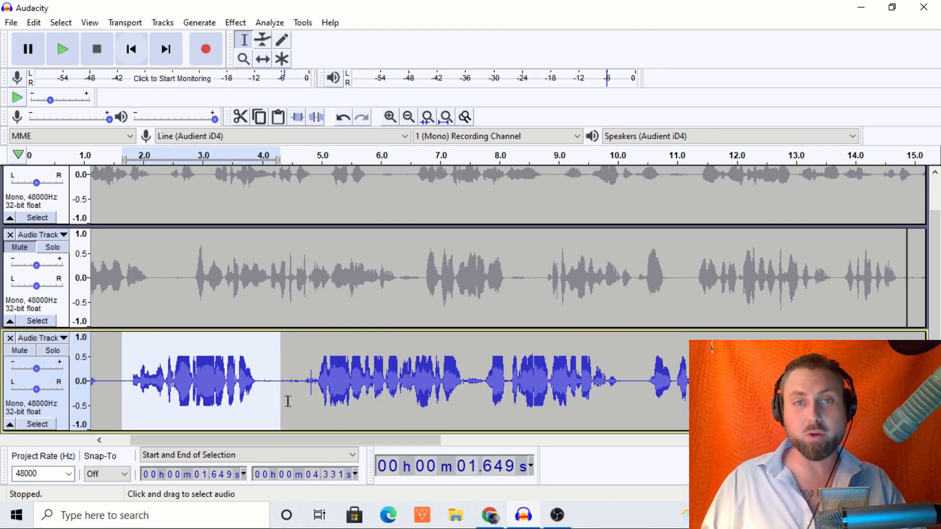
pyautogui.moveTo(157, 388)
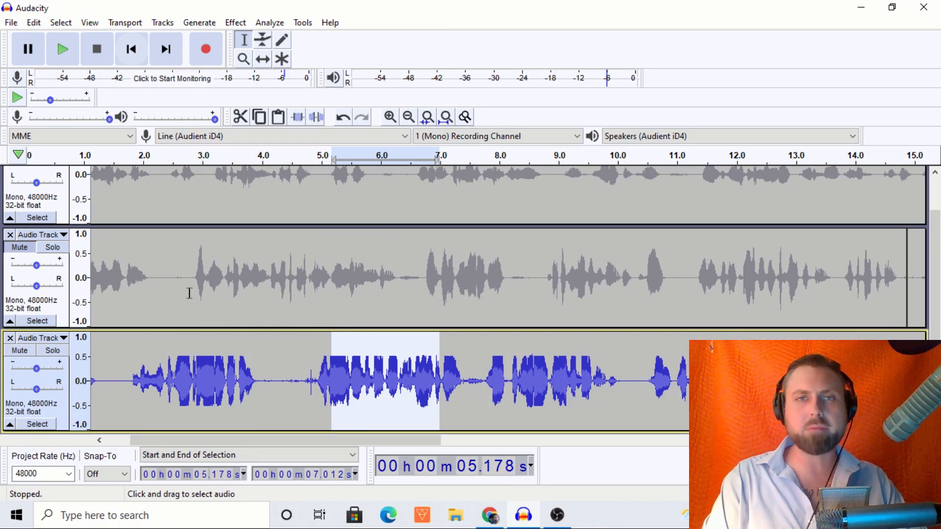
pyautogui.click(190, 278)
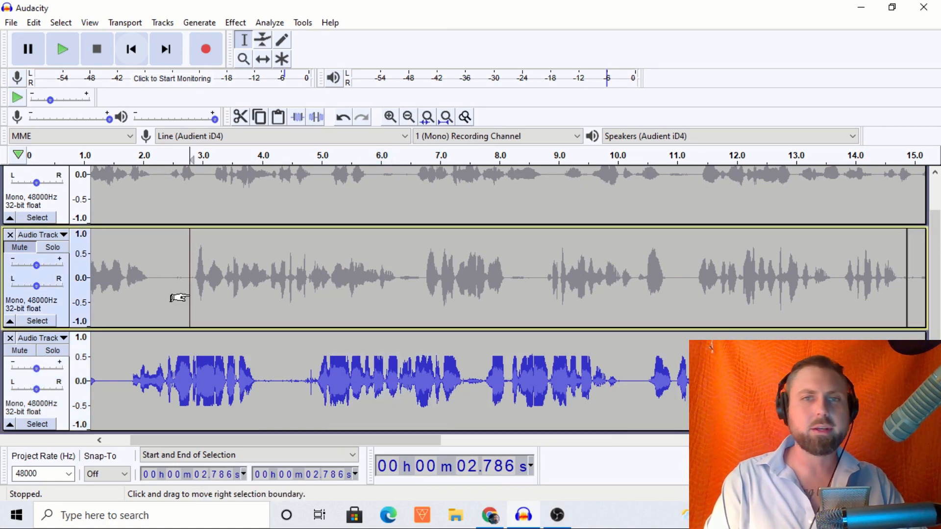
pyautogui.click(180, 382)
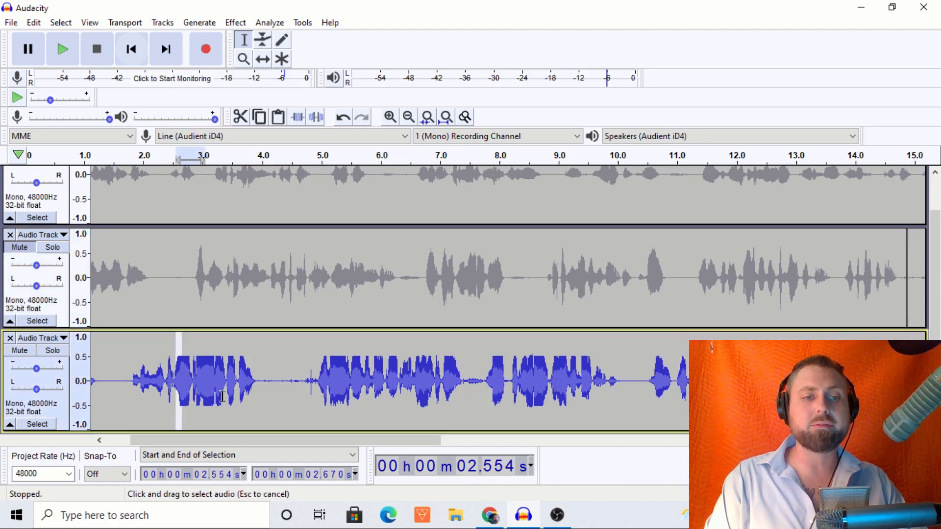
pyautogui.click(62, 48)
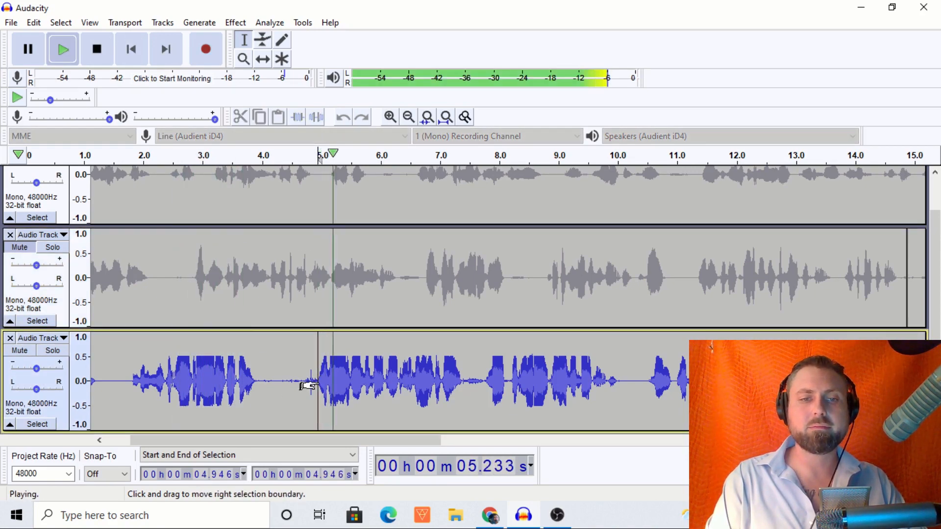
pyautogui.click(96, 49)
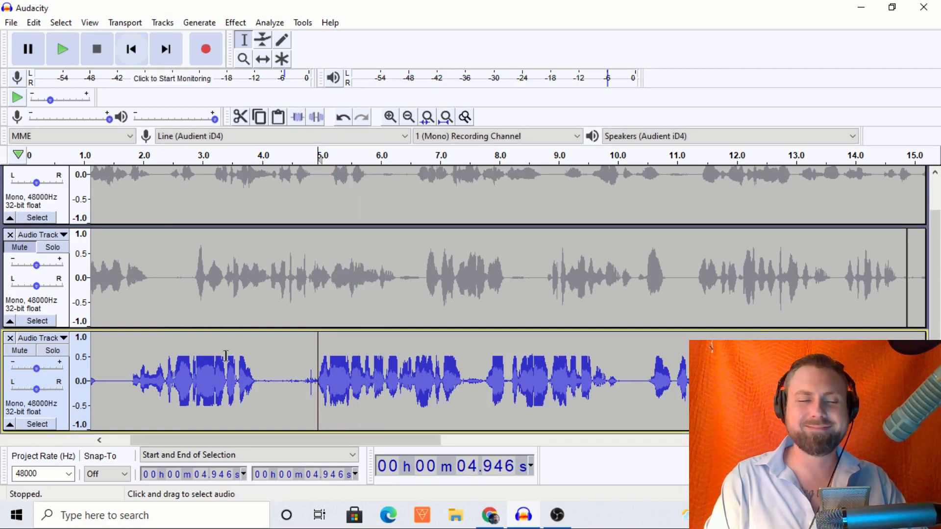